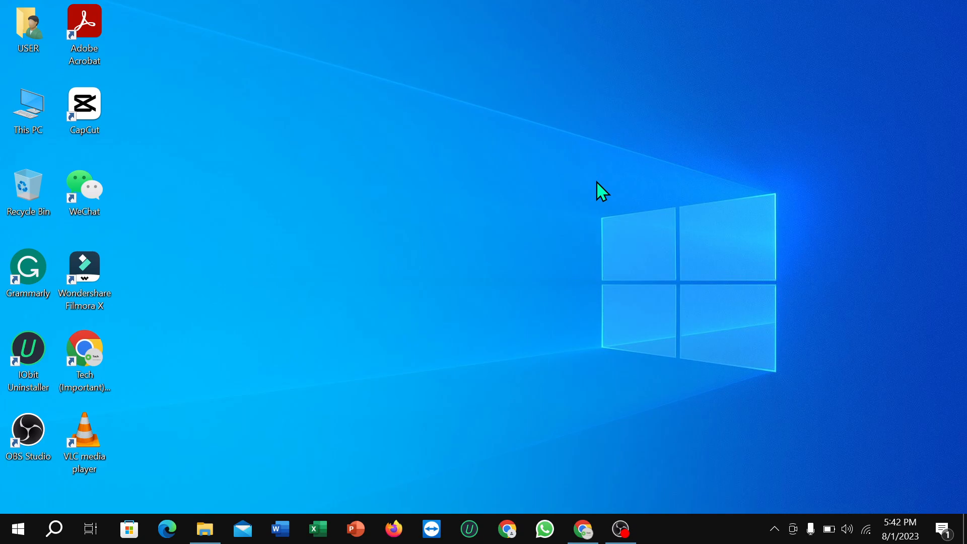
{"action": "mouse_move", "coordinate": [394, 181]}
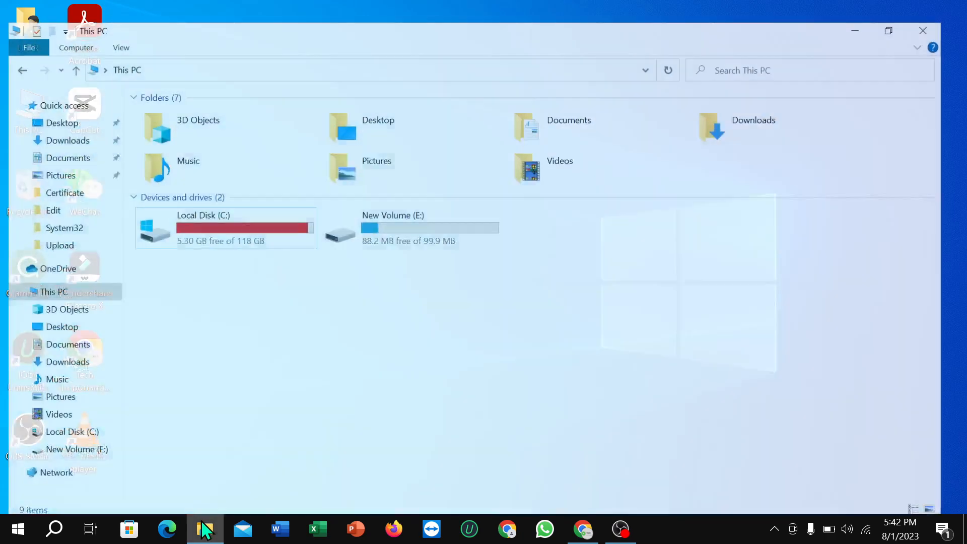
- Select New Volume (E:) in This PC to review its 88.2 MB free of 99.9 MB
{"action": "left_click", "coordinate": [407, 202]}
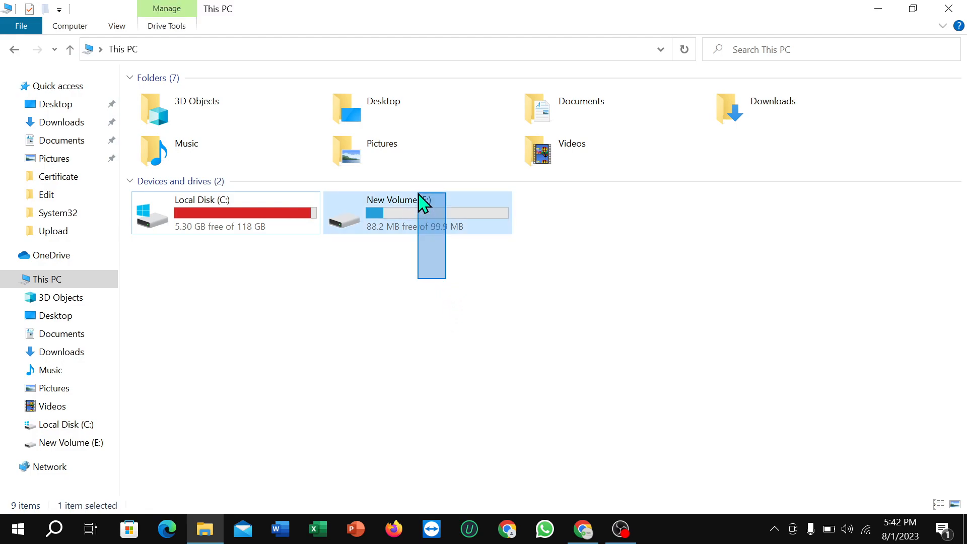
{"action": "mouse_move", "coordinate": [457, 240]}
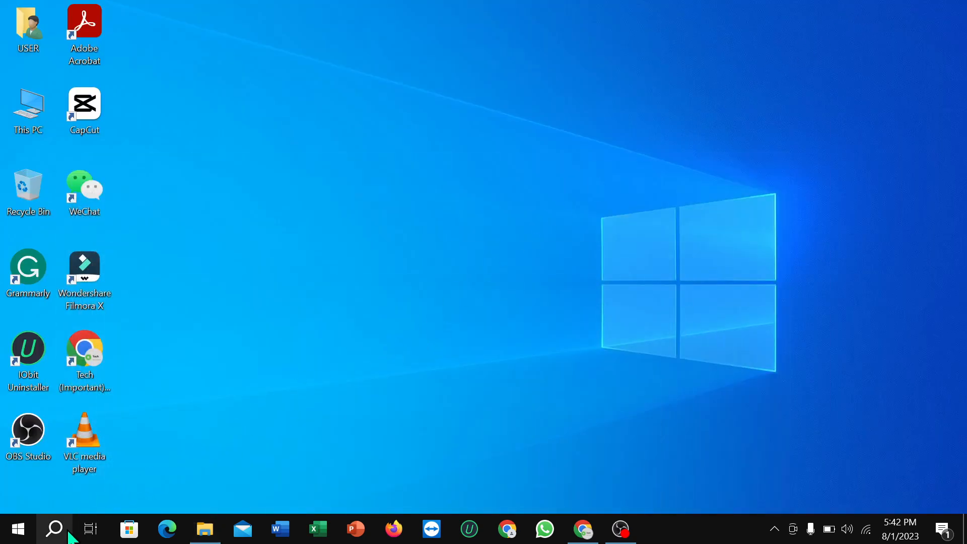
- Launch Disk Management by running diskmgmt.msc from the Run dialog found via Search
{"action": "left_click", "coordinate": [54, 528]}
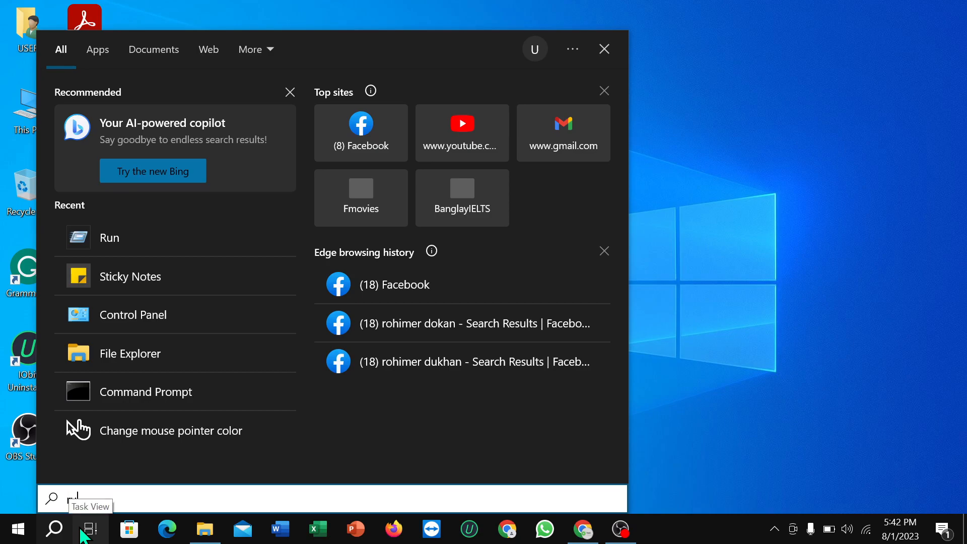
{"action": "type", "text": "run"}
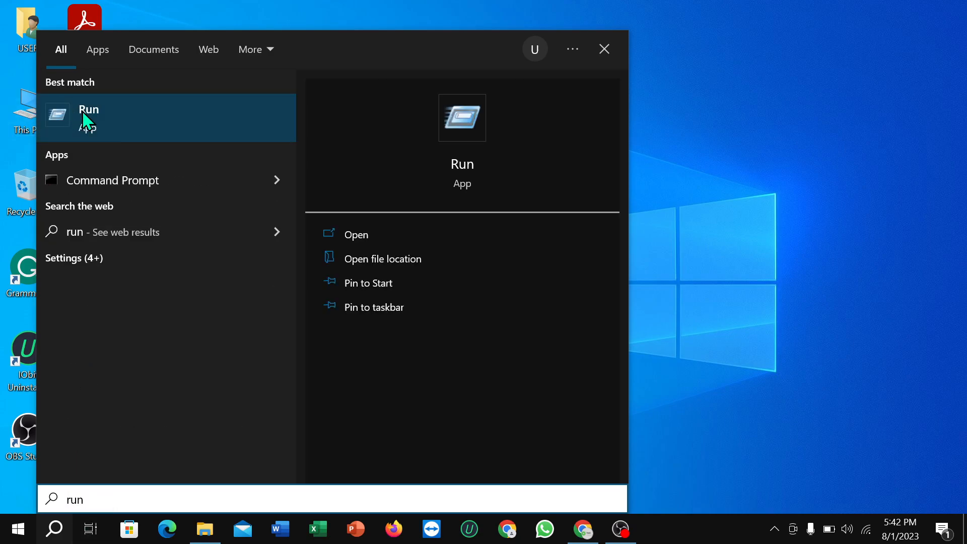
{"action": "left_click", "coordinate": [89, 114]}
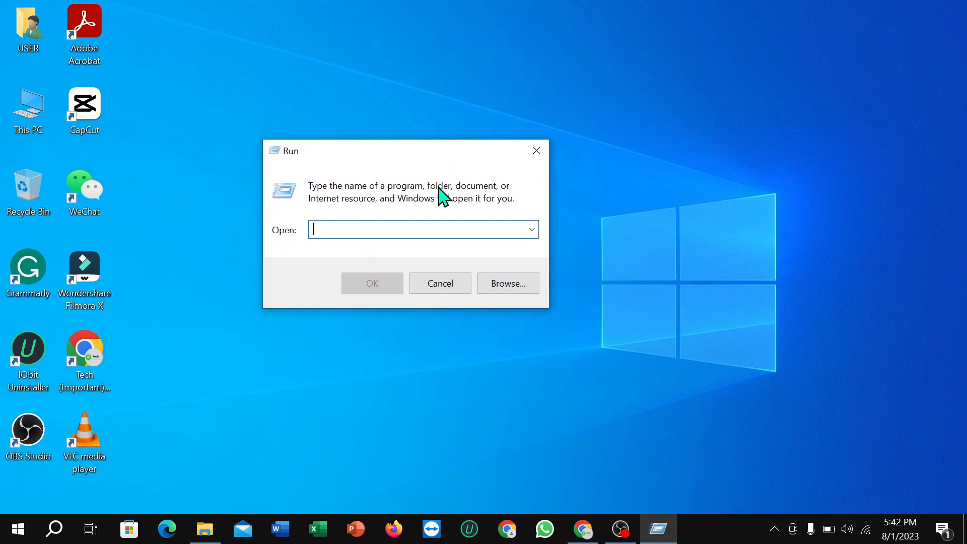
{"action": "type", "text": "disk"}
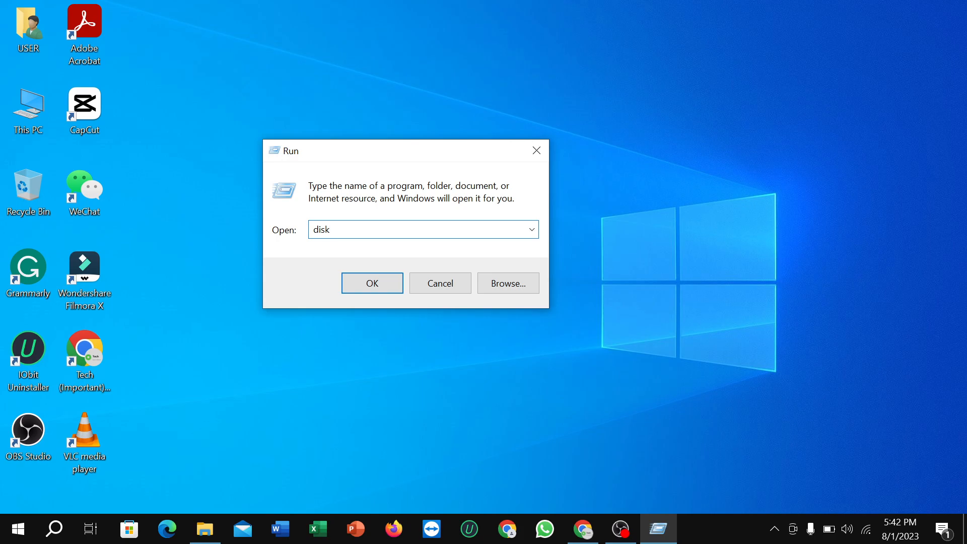
{"action": "type", "text": "mg"}
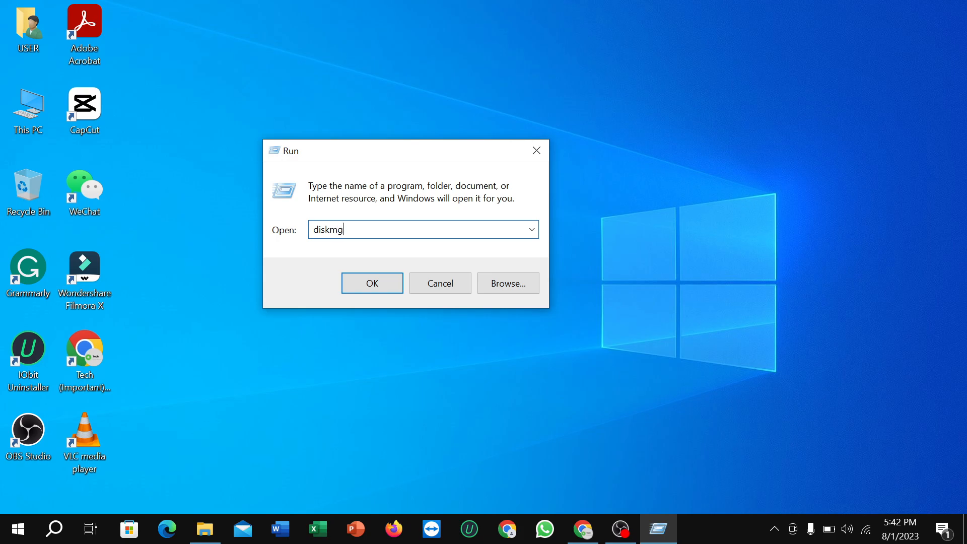
{"action": "type", "text": "mt.ms"}
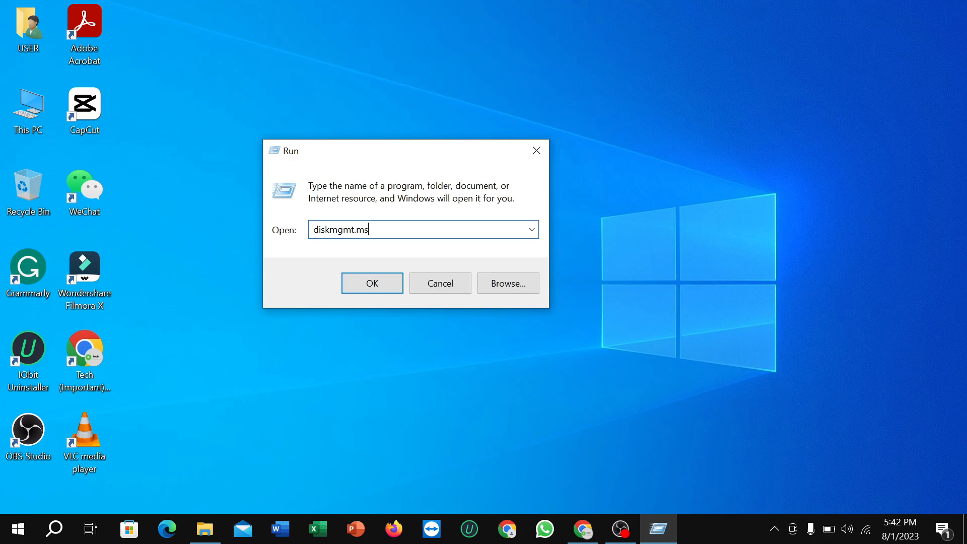
{"action": "left_click", "coordinate": [373, 283]}
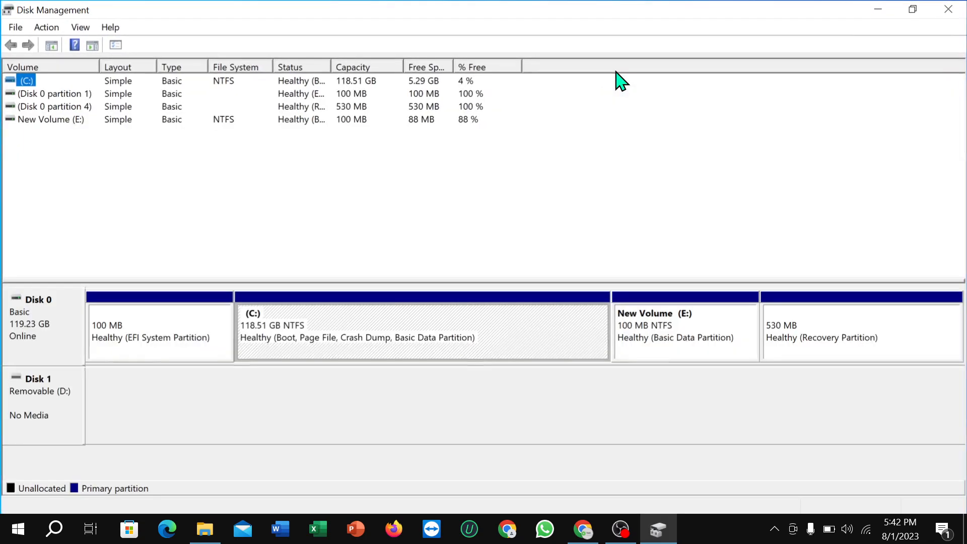
- Delete New Volume (E:) and confirm, leaving 101 MB unallocated on Disk 0 beside C:
{"action": "left_click", "coordinate": [671, 333]}
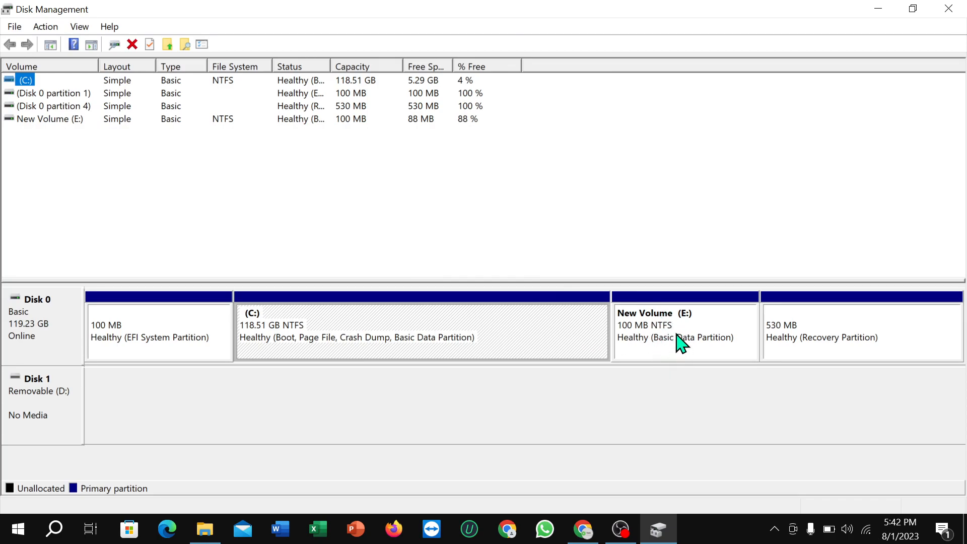
{"action": "mouse_move", "coordinate": [683, 417]}
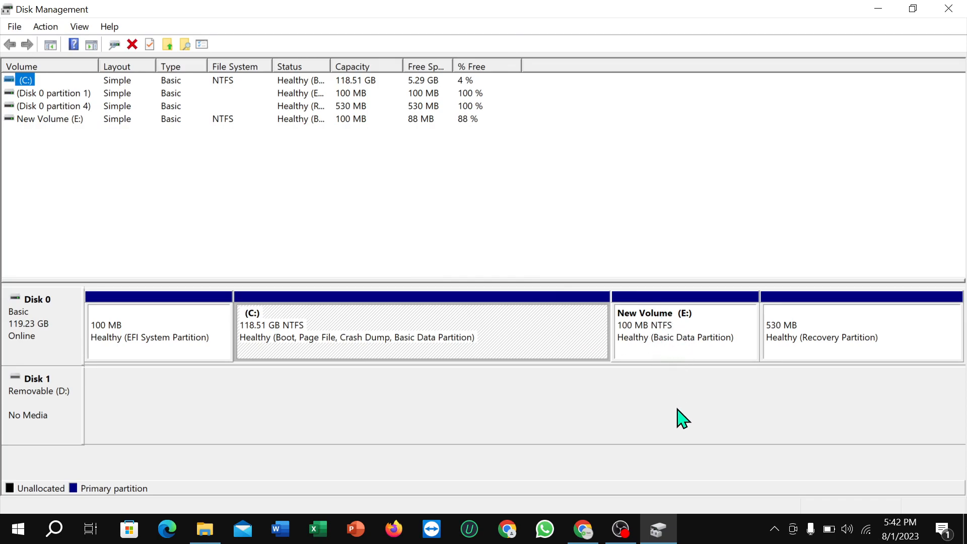
{"action": "mouse_move", "coordinate": [686, 391]}
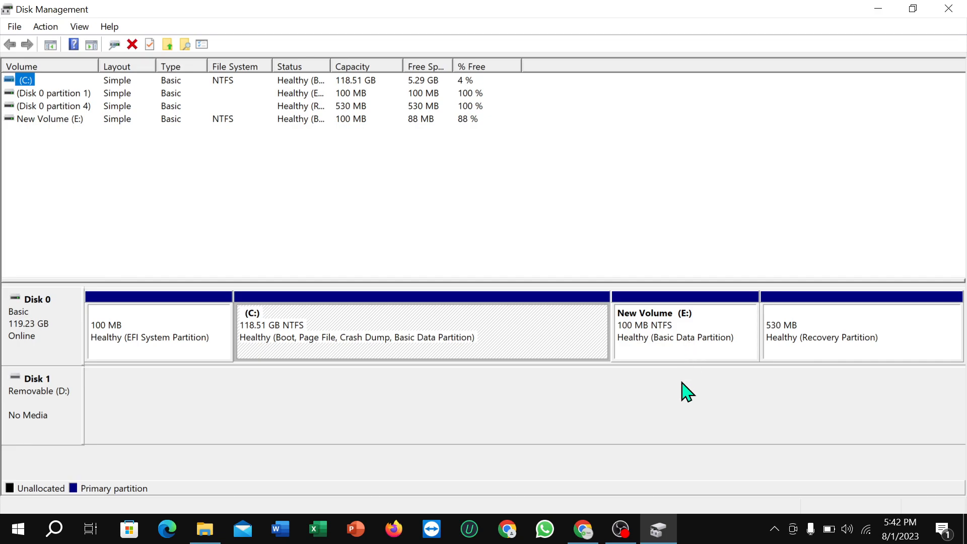
{"action": "right_click", "coordinate": [679, 338]}
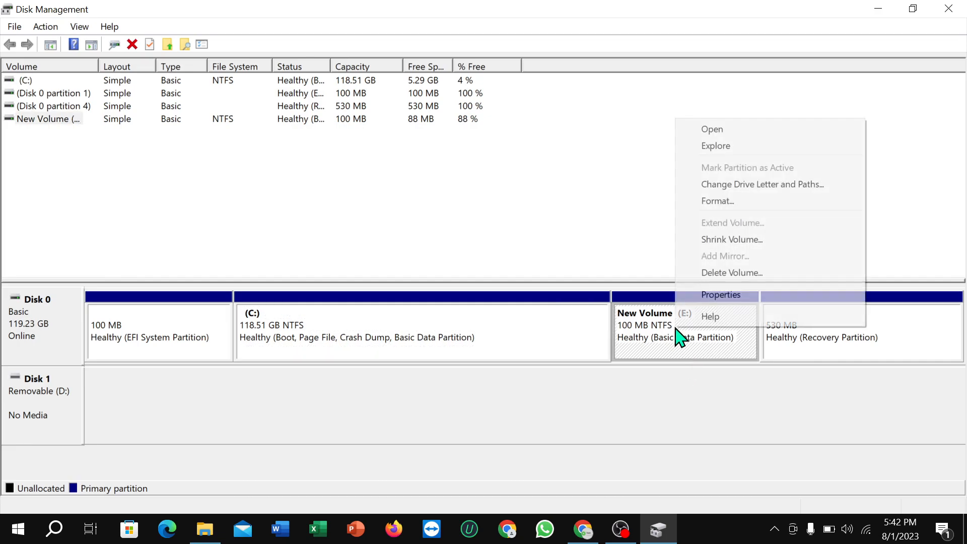
{"action": "mouse_move", "coordinate": [755, 280]}
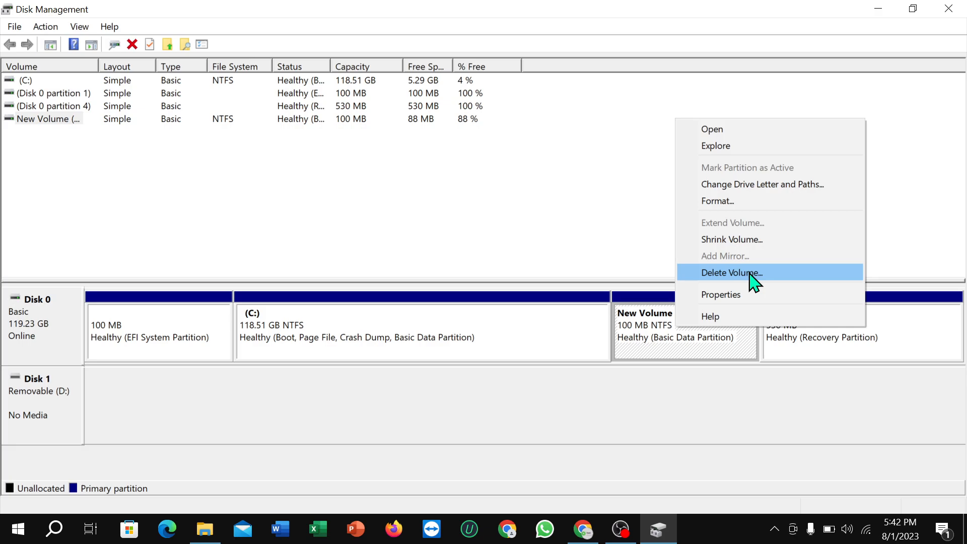
{"action": "left_click", "coordinate": [733, 272]}
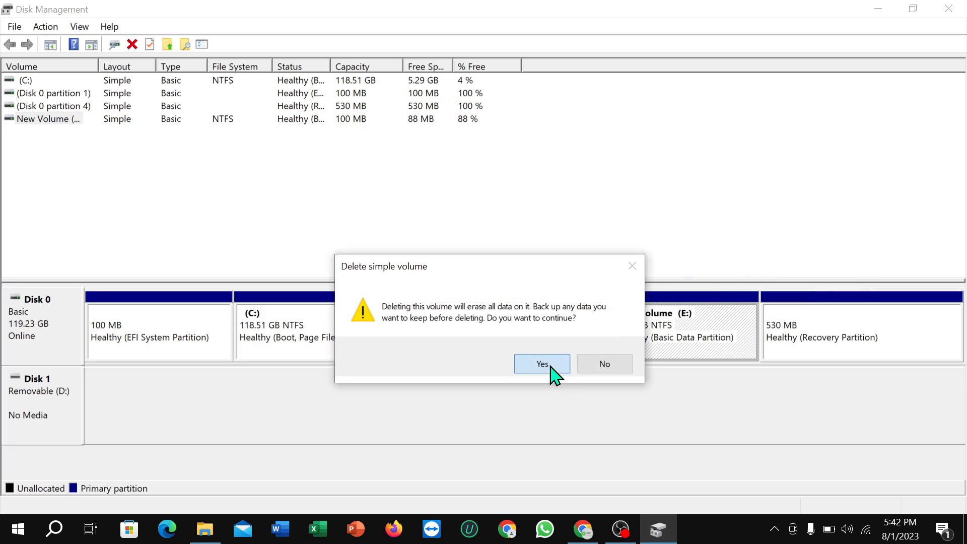
{"action": "left_click", "coordinate": [542, 364]}
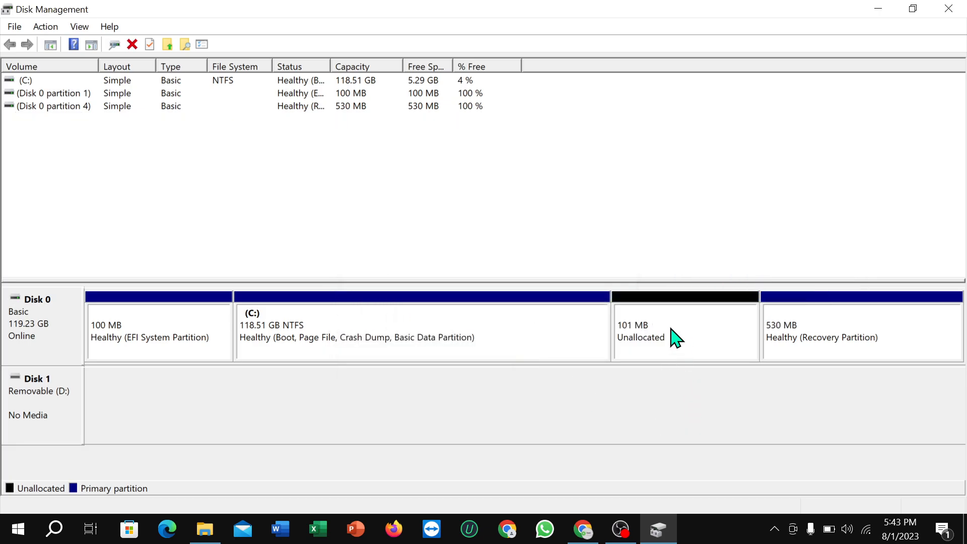
- Extend C: into the unallocated space through the wizard, growing it to 118.61 GB
{"action": "left_click", "coordinate": [414, 340]}
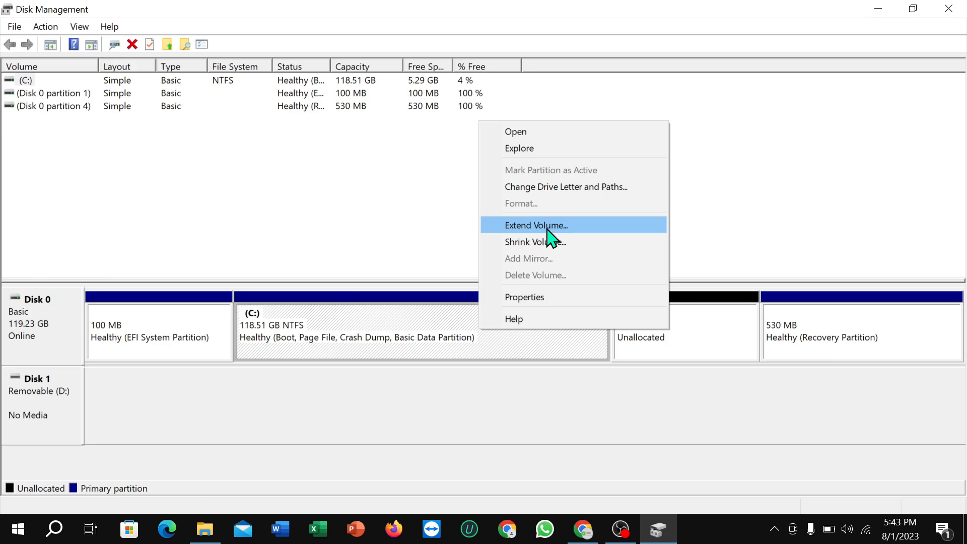
{"action": "left_click", "coordinate": [536, 225]}
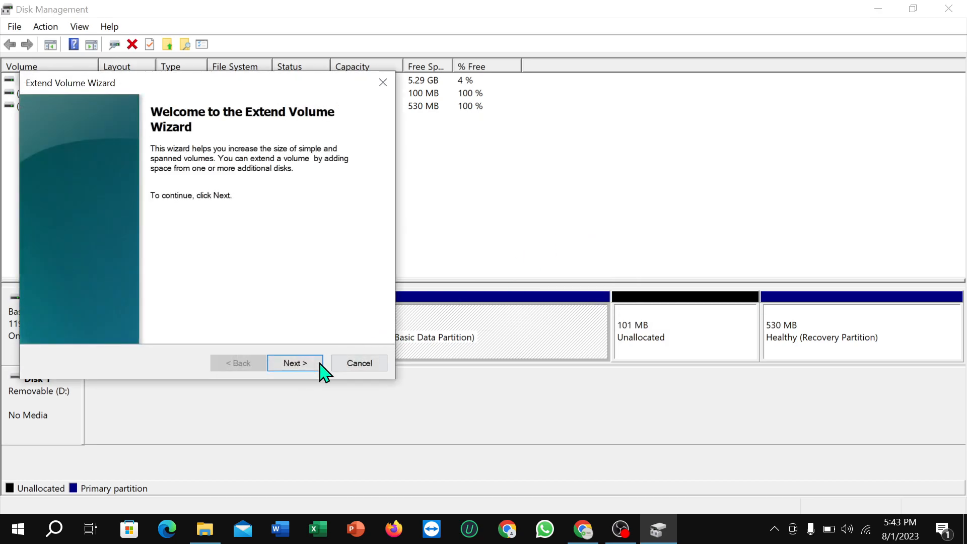
{"action": "left_click", "coordinate": [296, 362]}
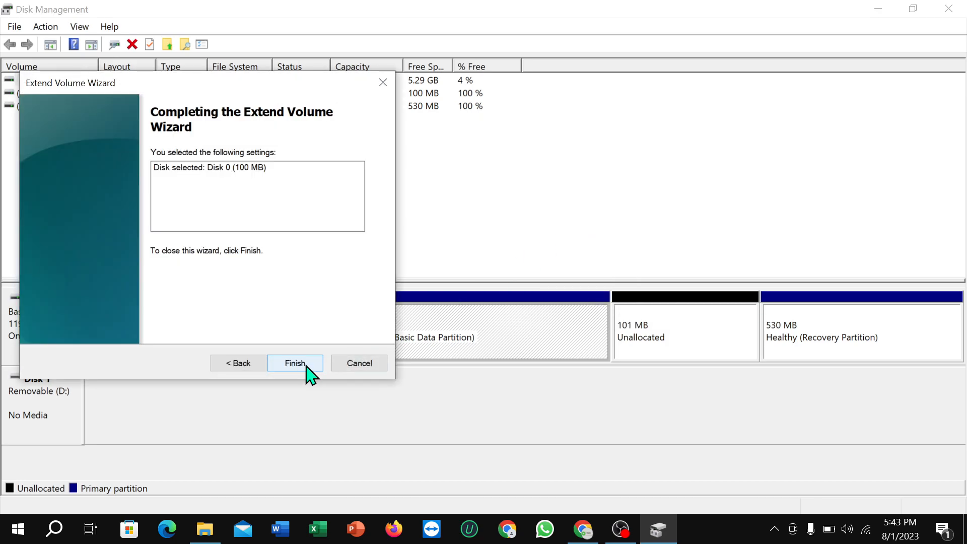
{"action": "left_click", "coordinate": [295, 363]}
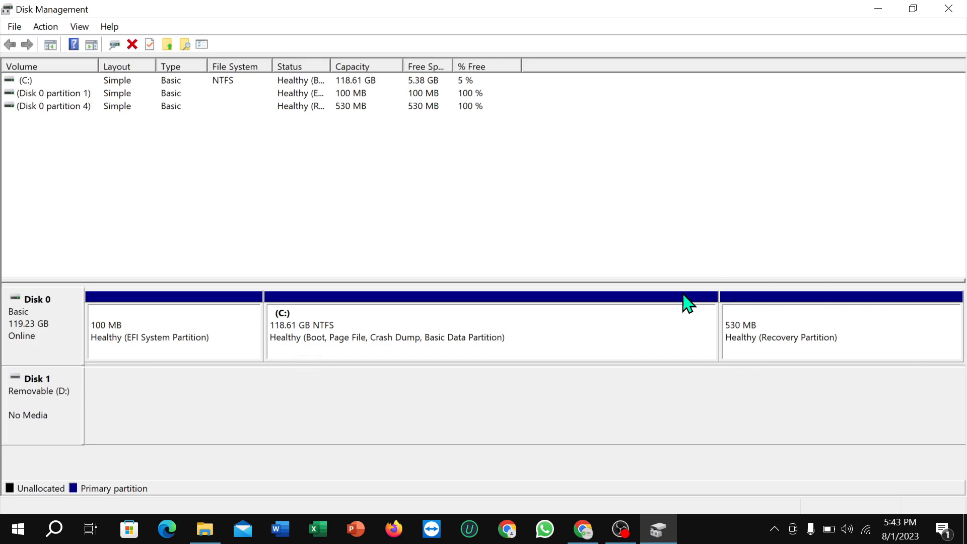
{"action": "mouse_move", "coordinate": [761, 372]}
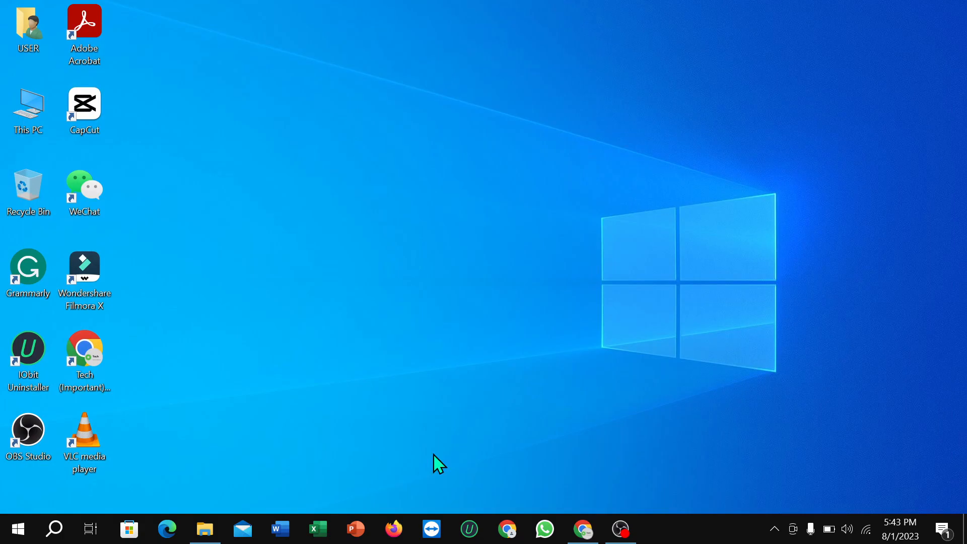
- Reopen This PC to confirm only Local Disk (C:) remains, 5.29 GB free of 118 GB
{"action": "left_click", "coordinate": [204, 529]}
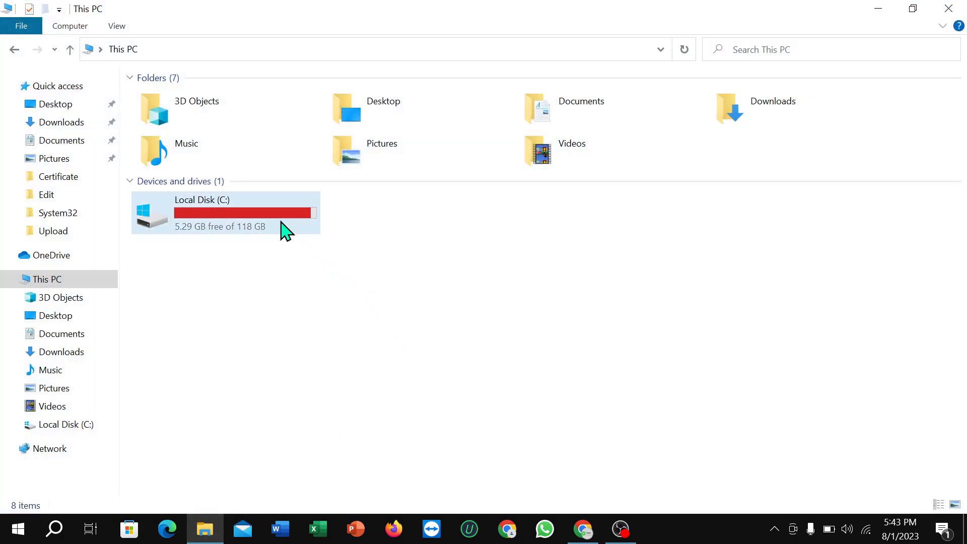
{"action": "mouse_move", "coordinate": [375, 306]}
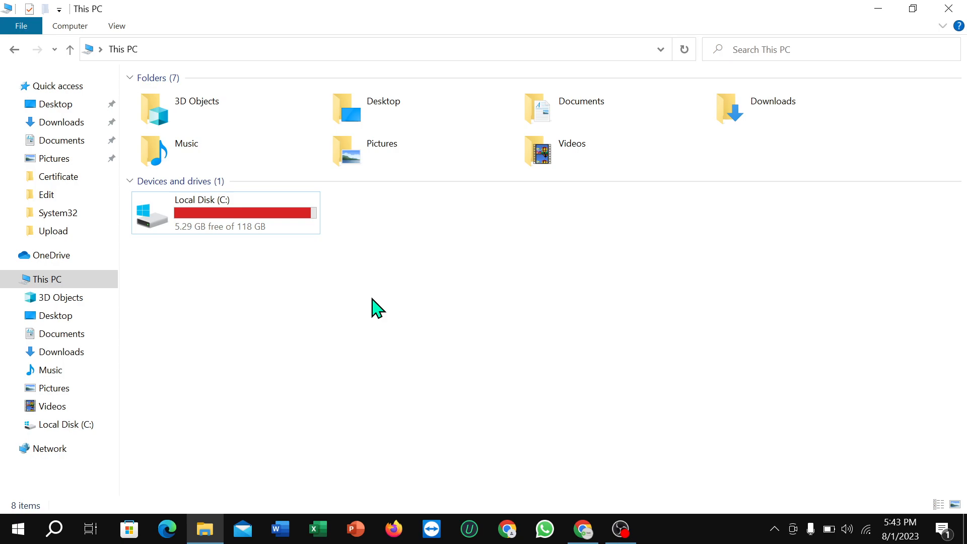